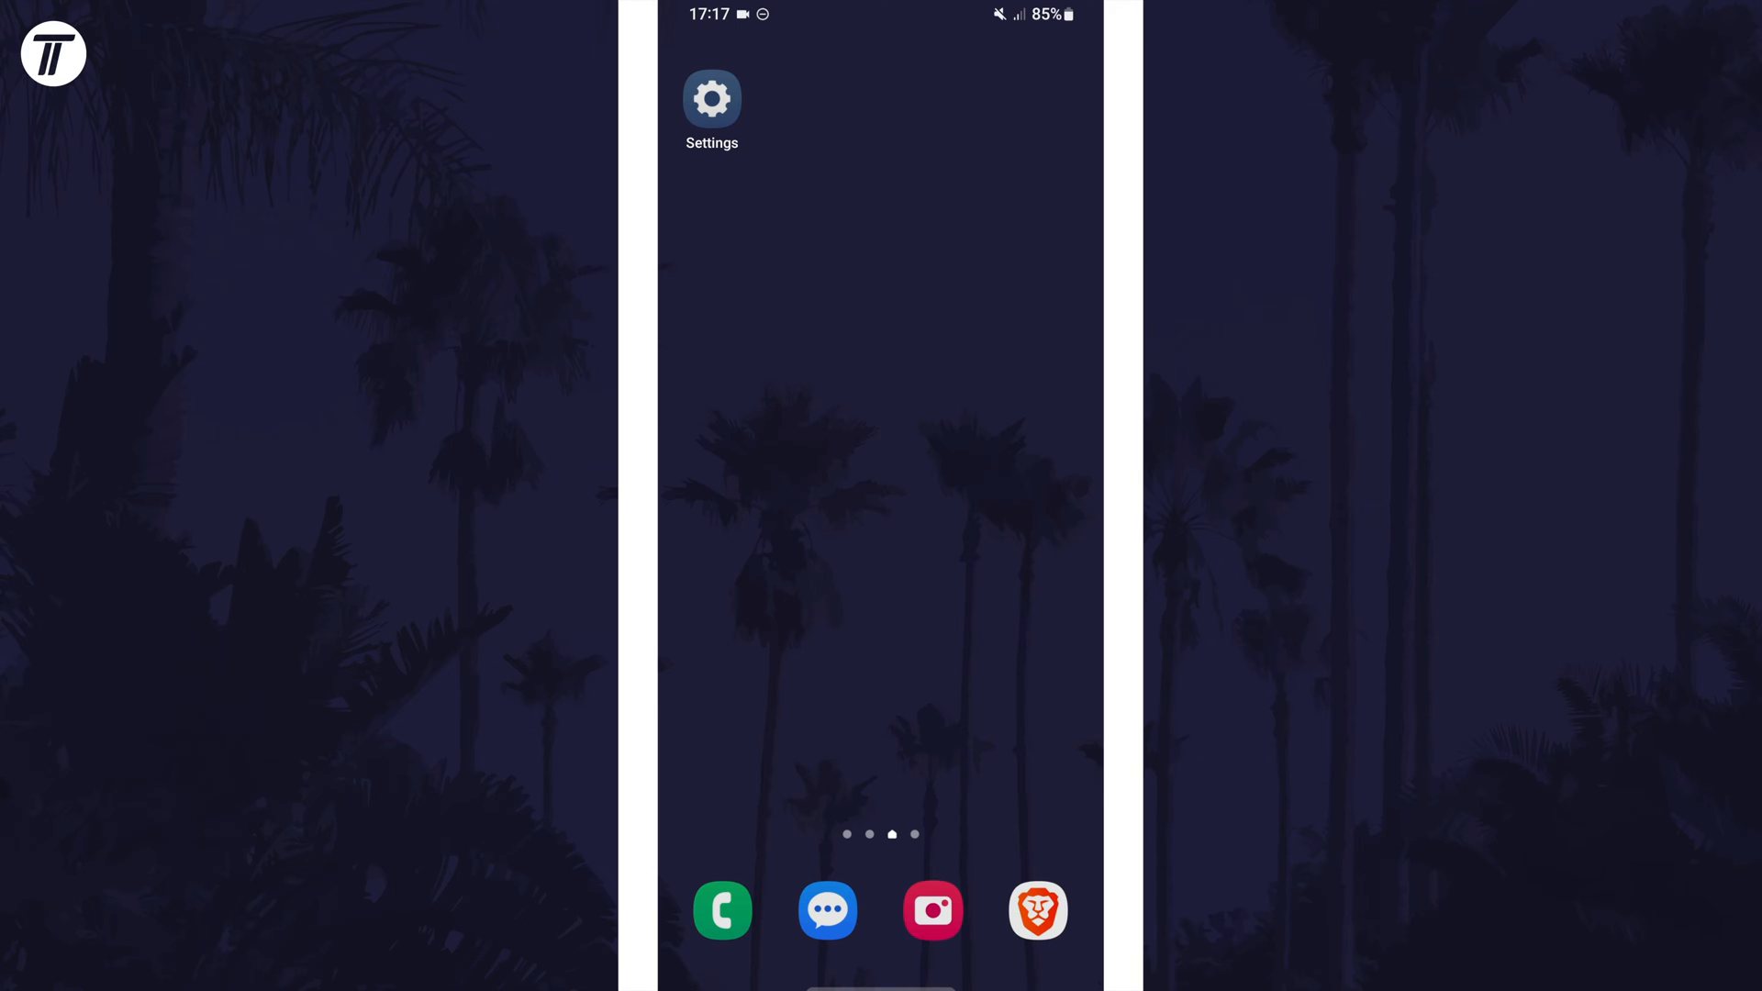
# Step: From the home screen, go into Settings and switch Bluetooth on
pyautogui.click(712, 97)
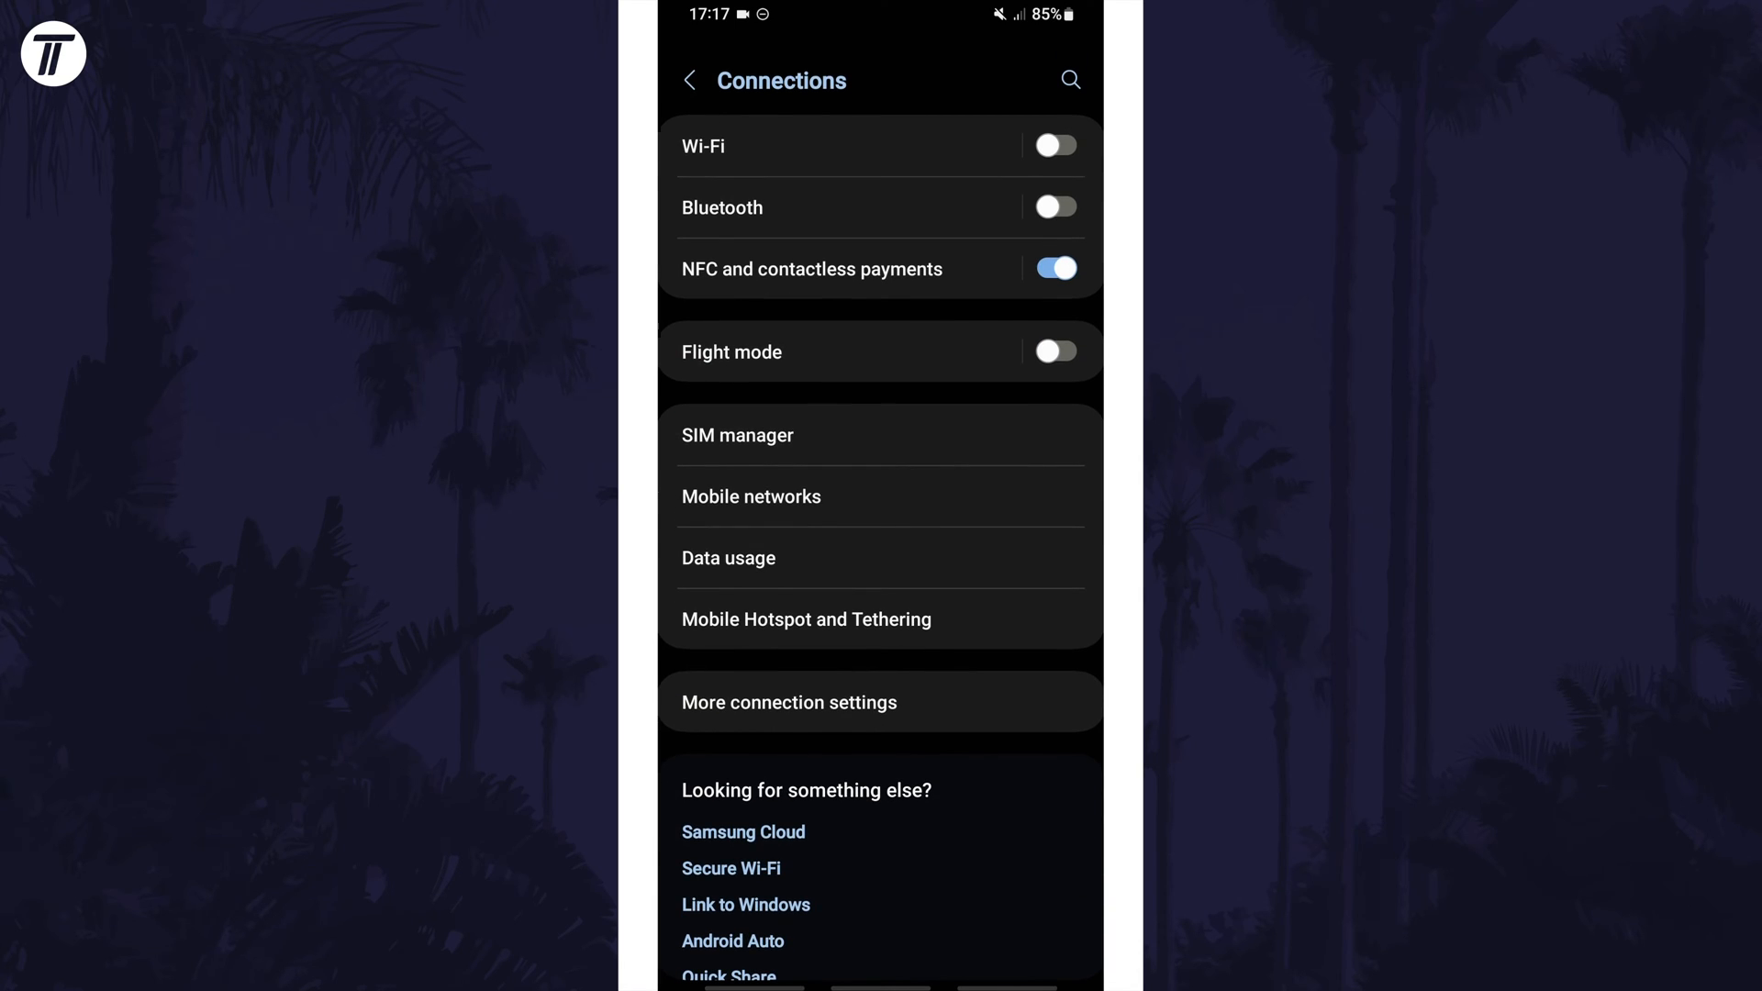
pyautogui.click(1053, 207)
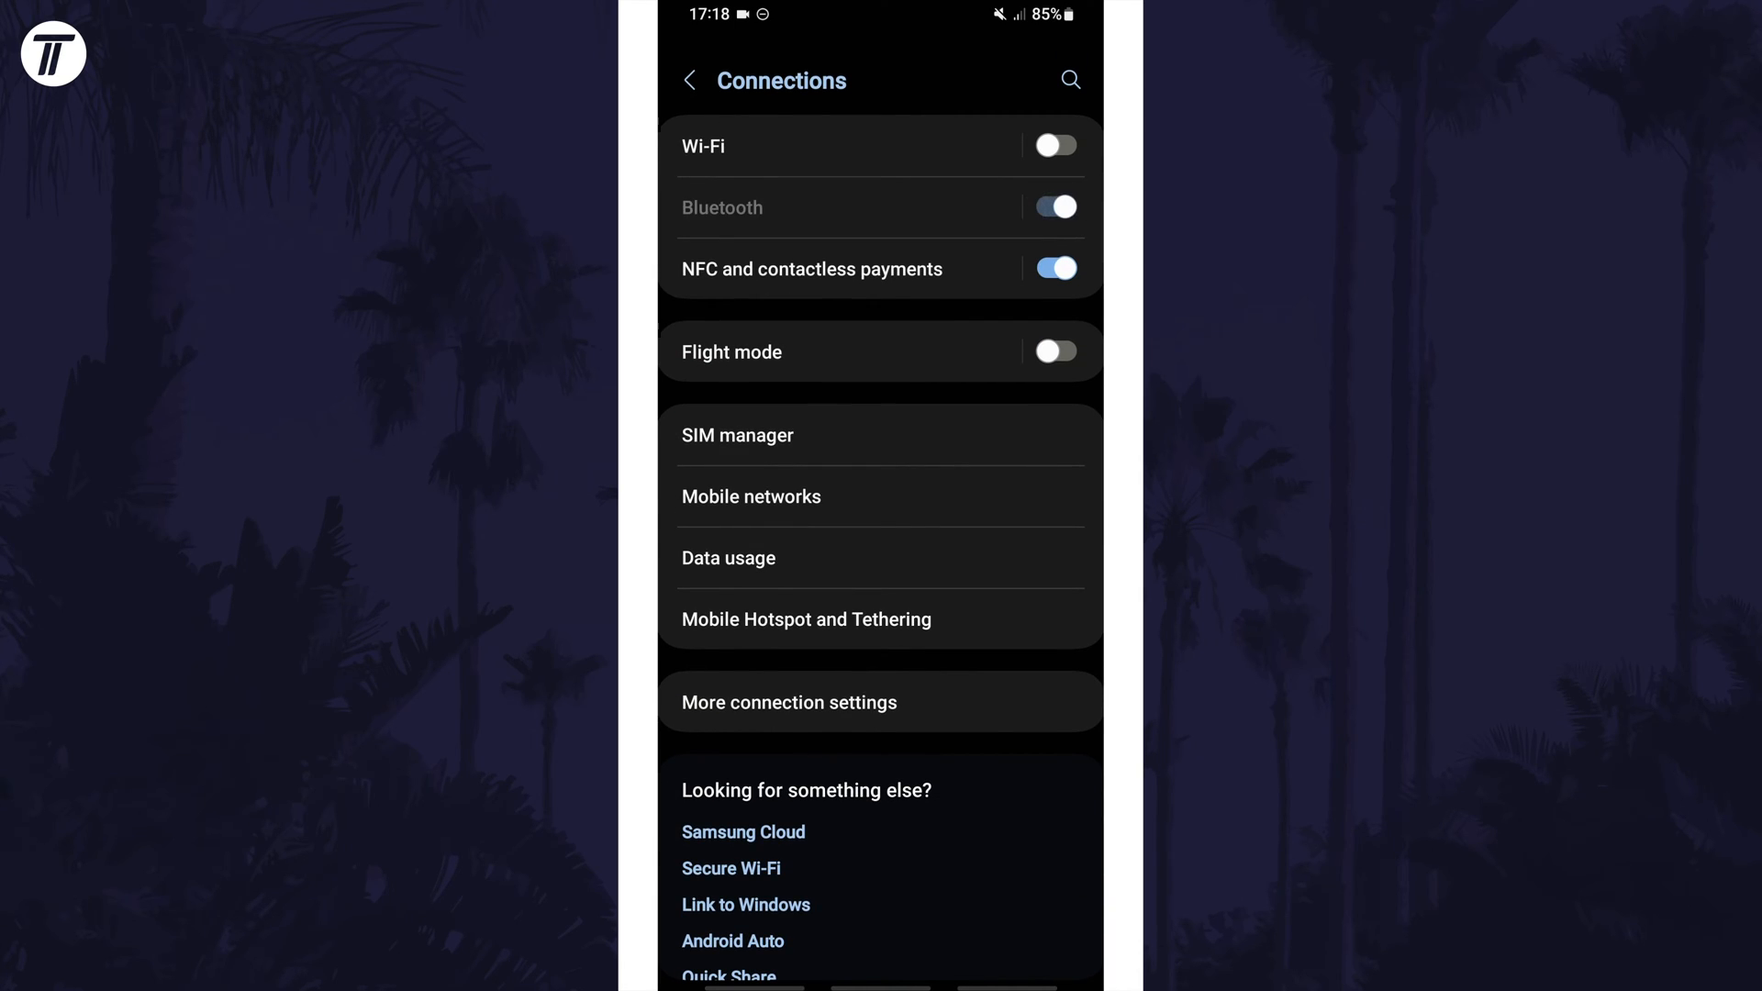
# Step: Rescan for nearby devices and select the Xbox Wireless Controller to begin pairing
pyautogui.click(723, 207)
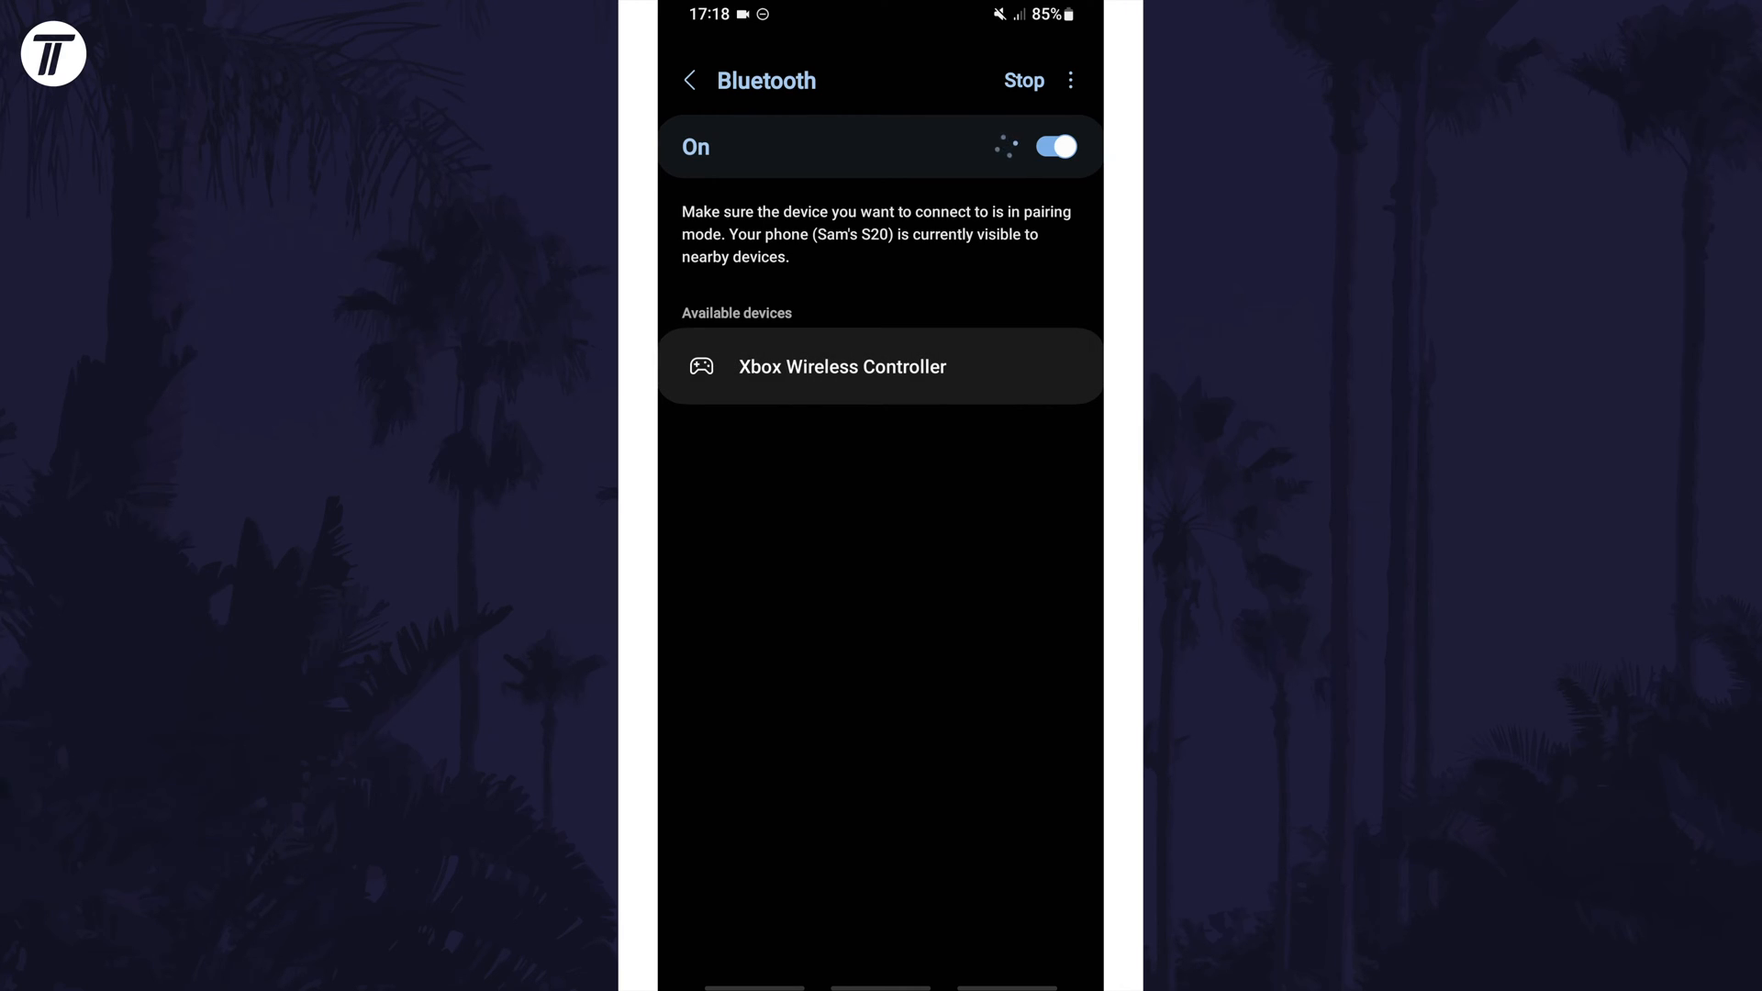
pyautogui.click(1022, 79)
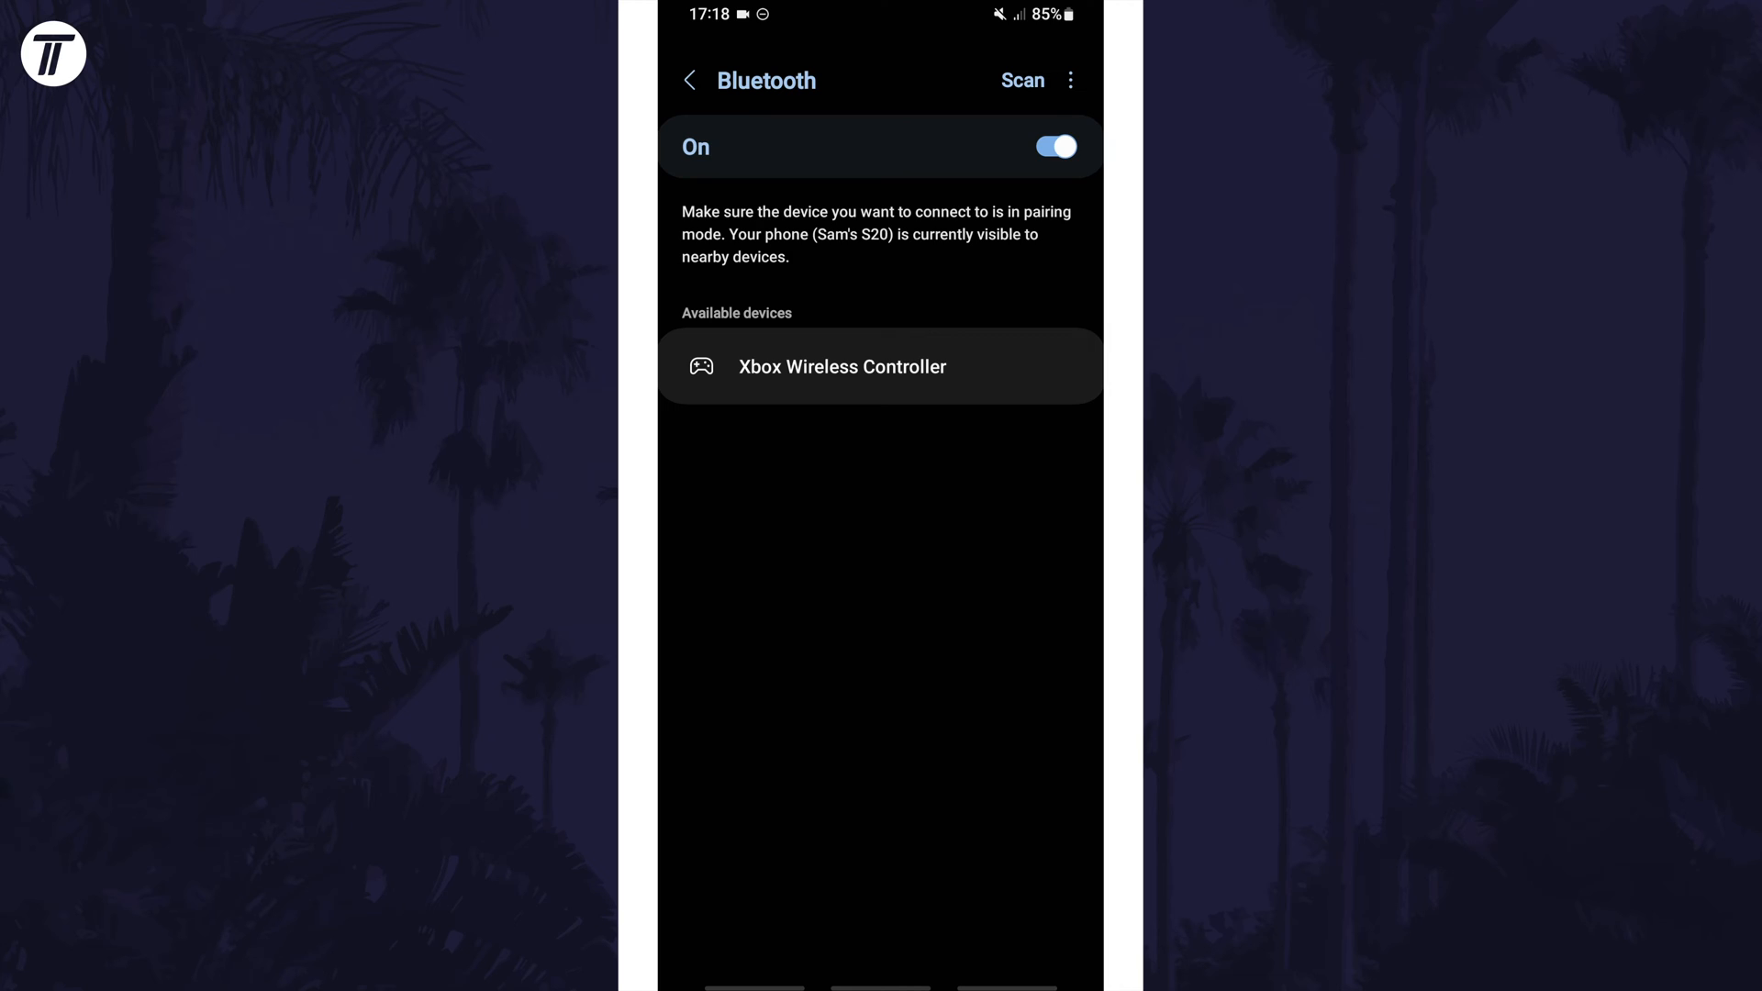
pyautogui.click(1020, 79)
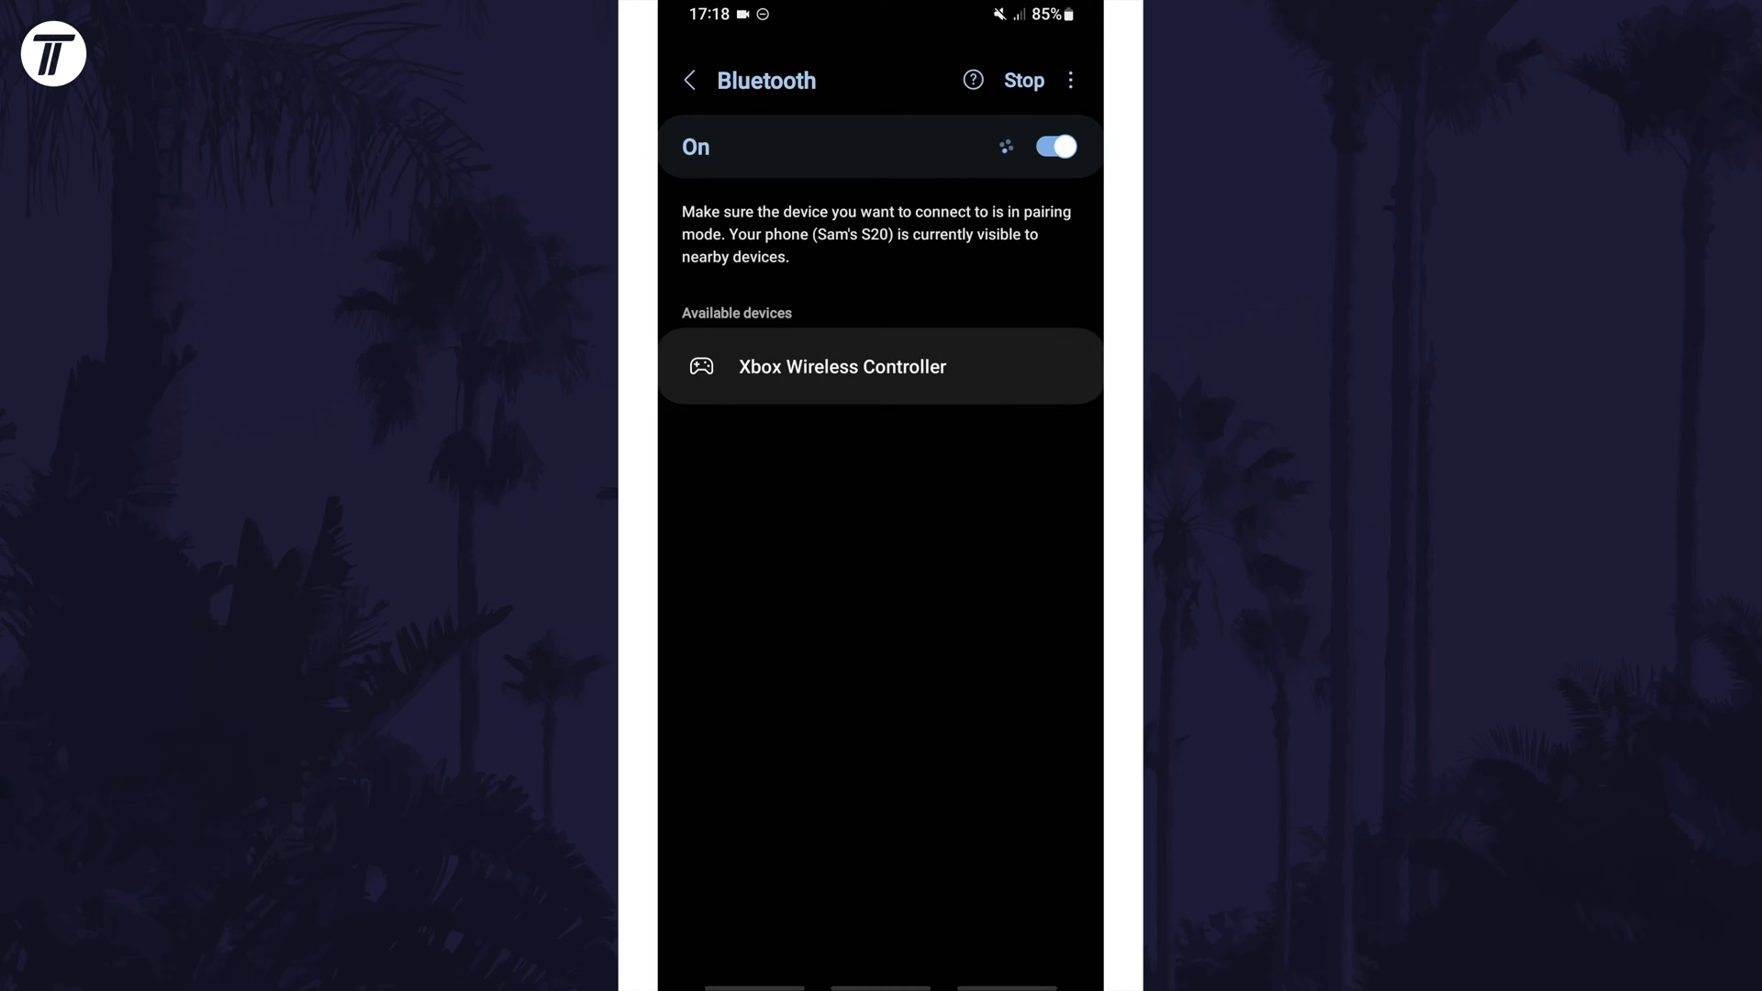
pyautogui.click(879, 367)
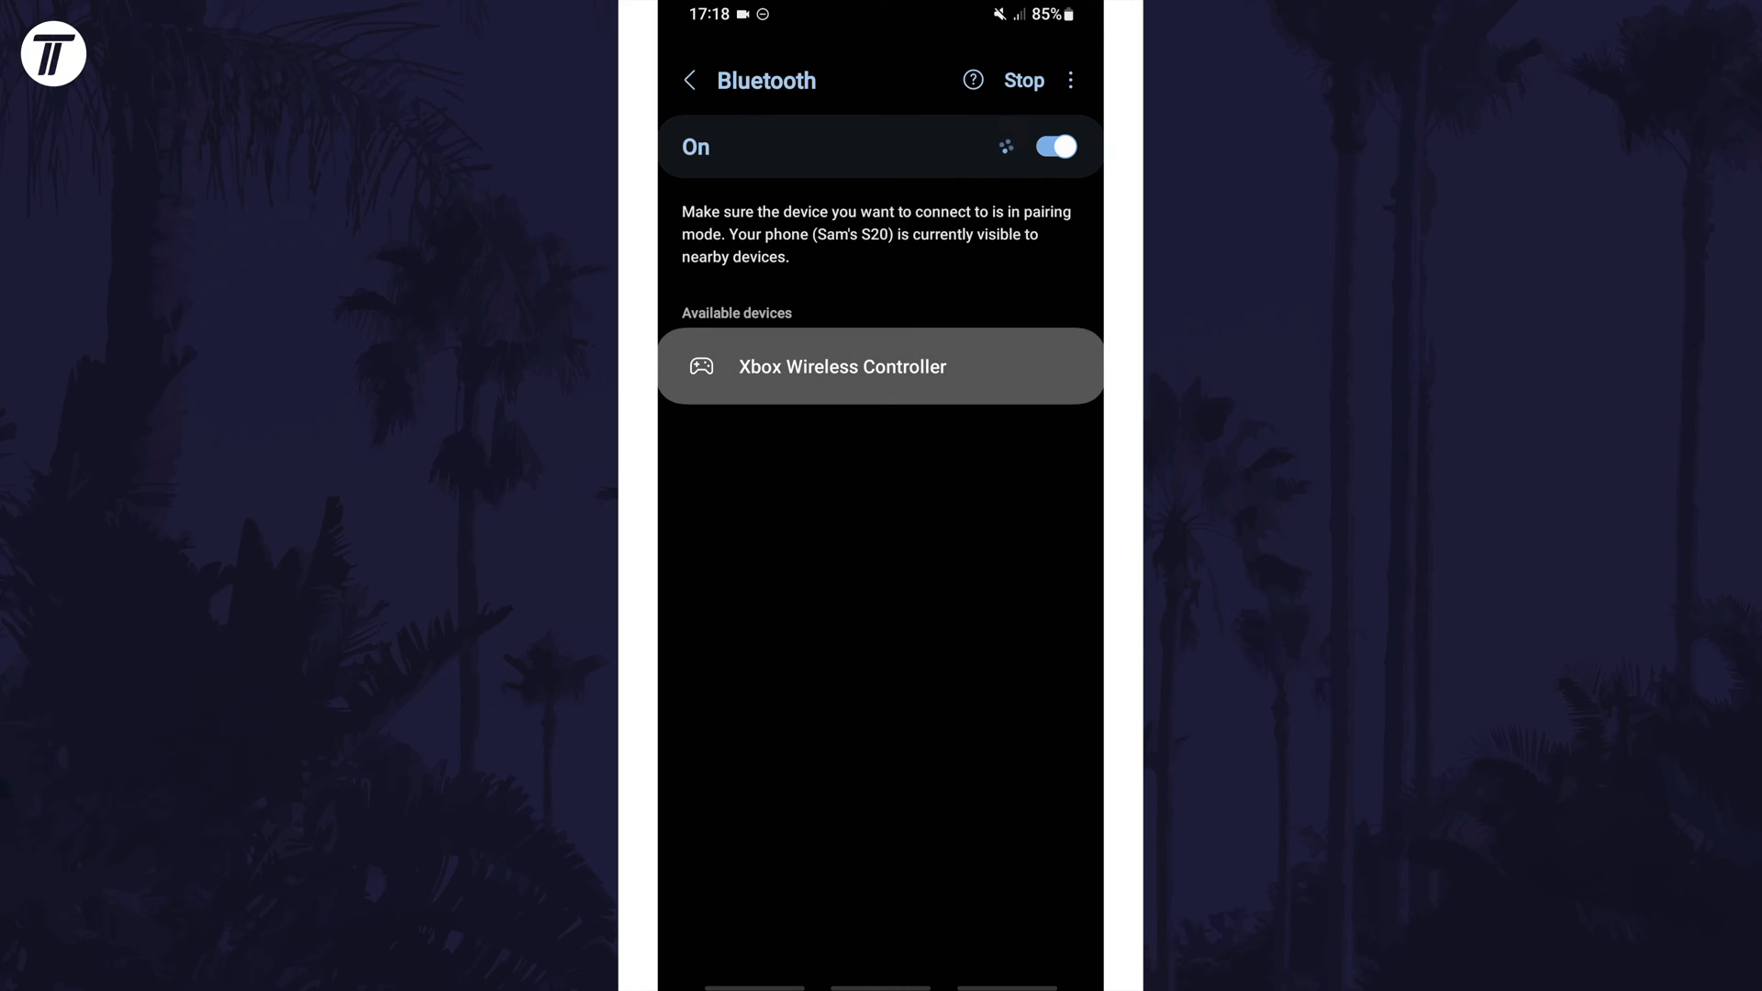
# Step: Accept the pairing request for the Xbox Wireless Controller
pyautogui.click(879, 365)
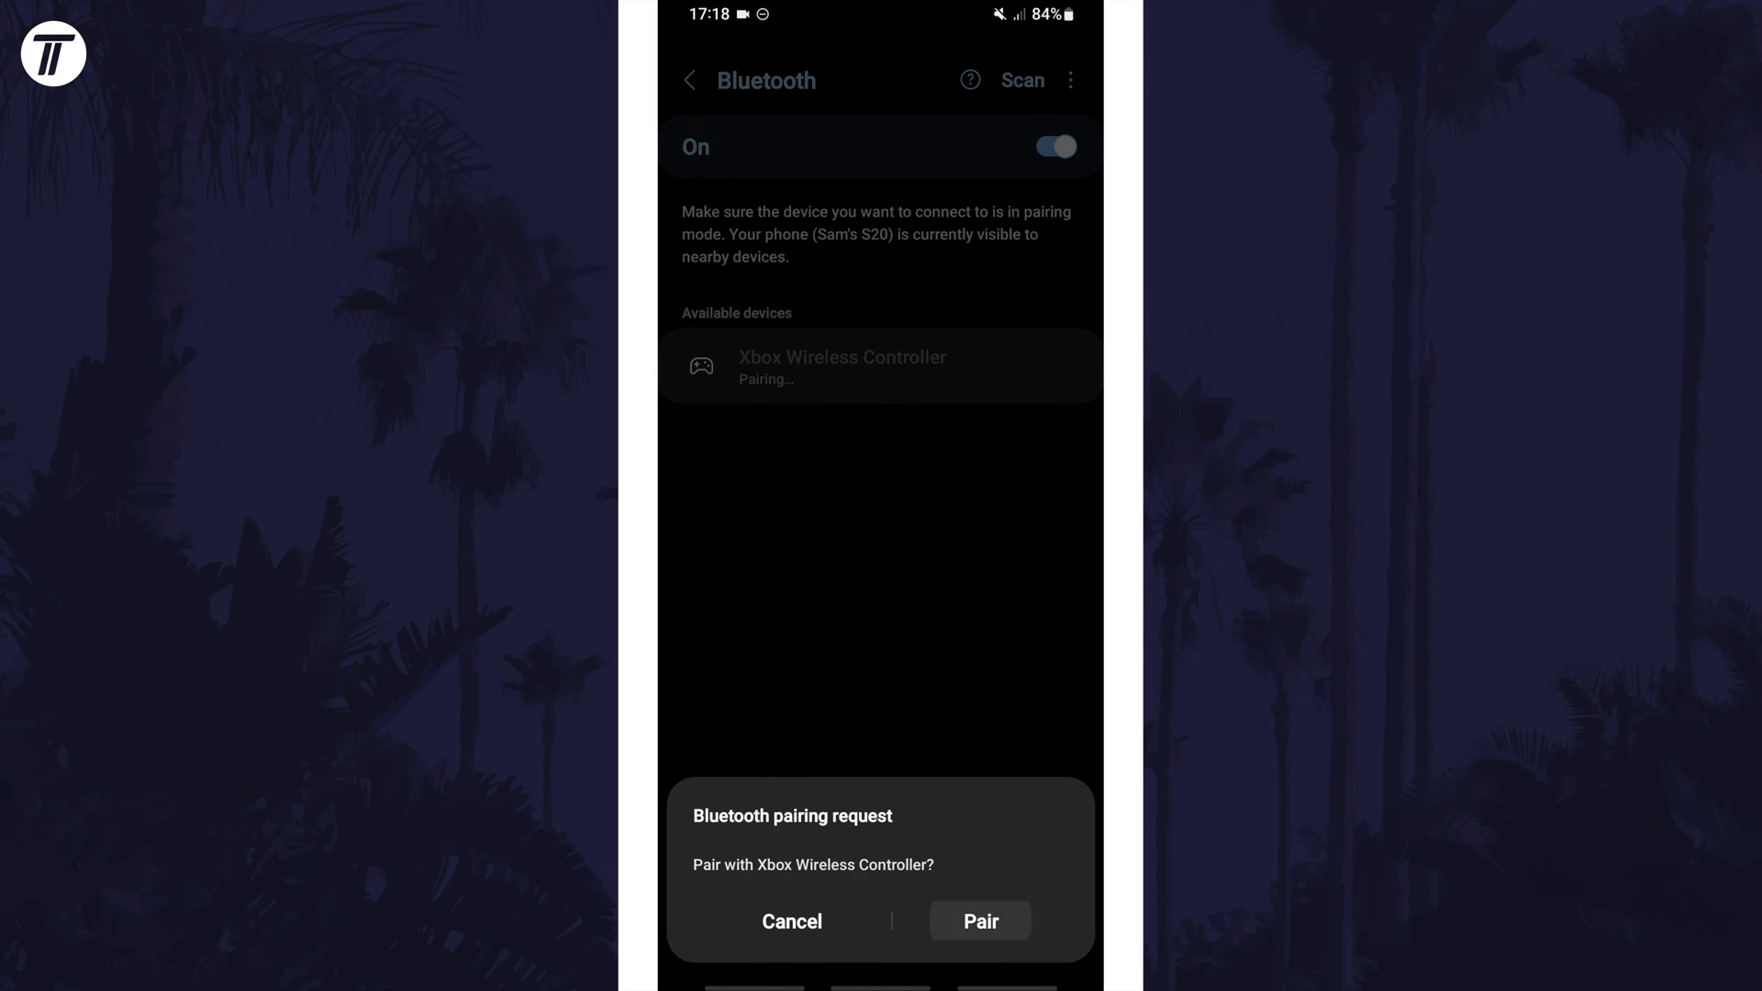
pyautogui.click(978, 919)
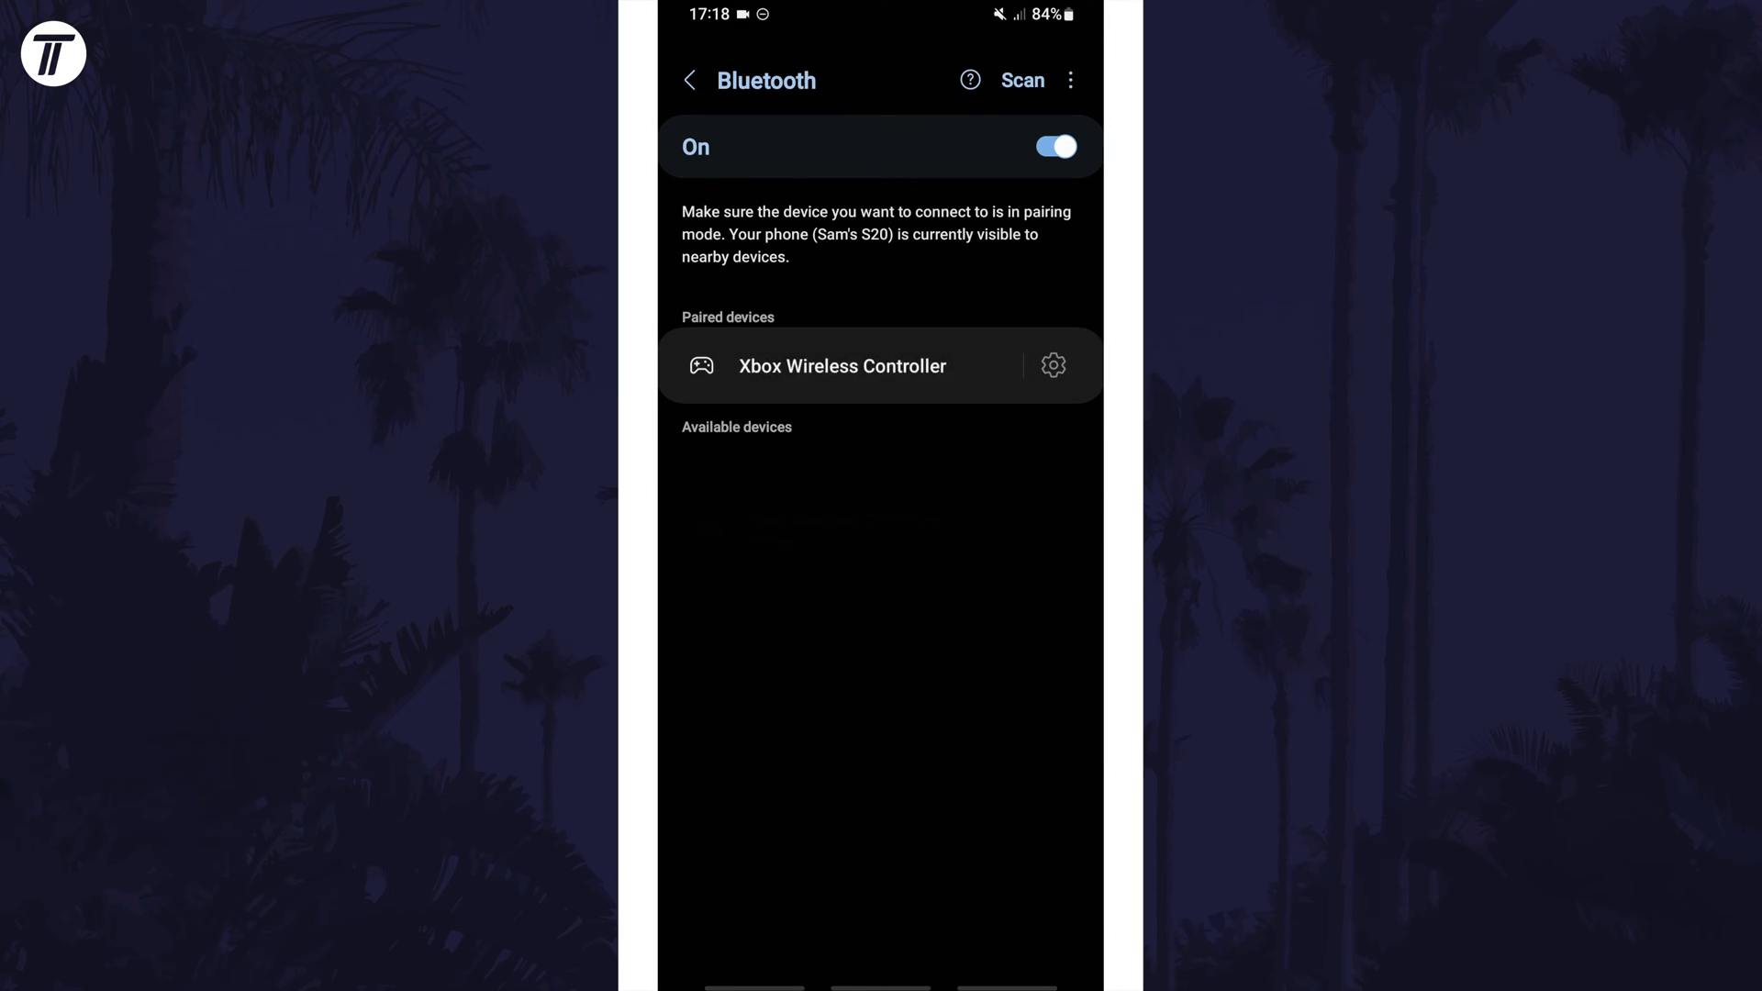
# Step: Confirm Input device is enabled in the controller's details and return to the home screen
pyautogui.click(842, 365)
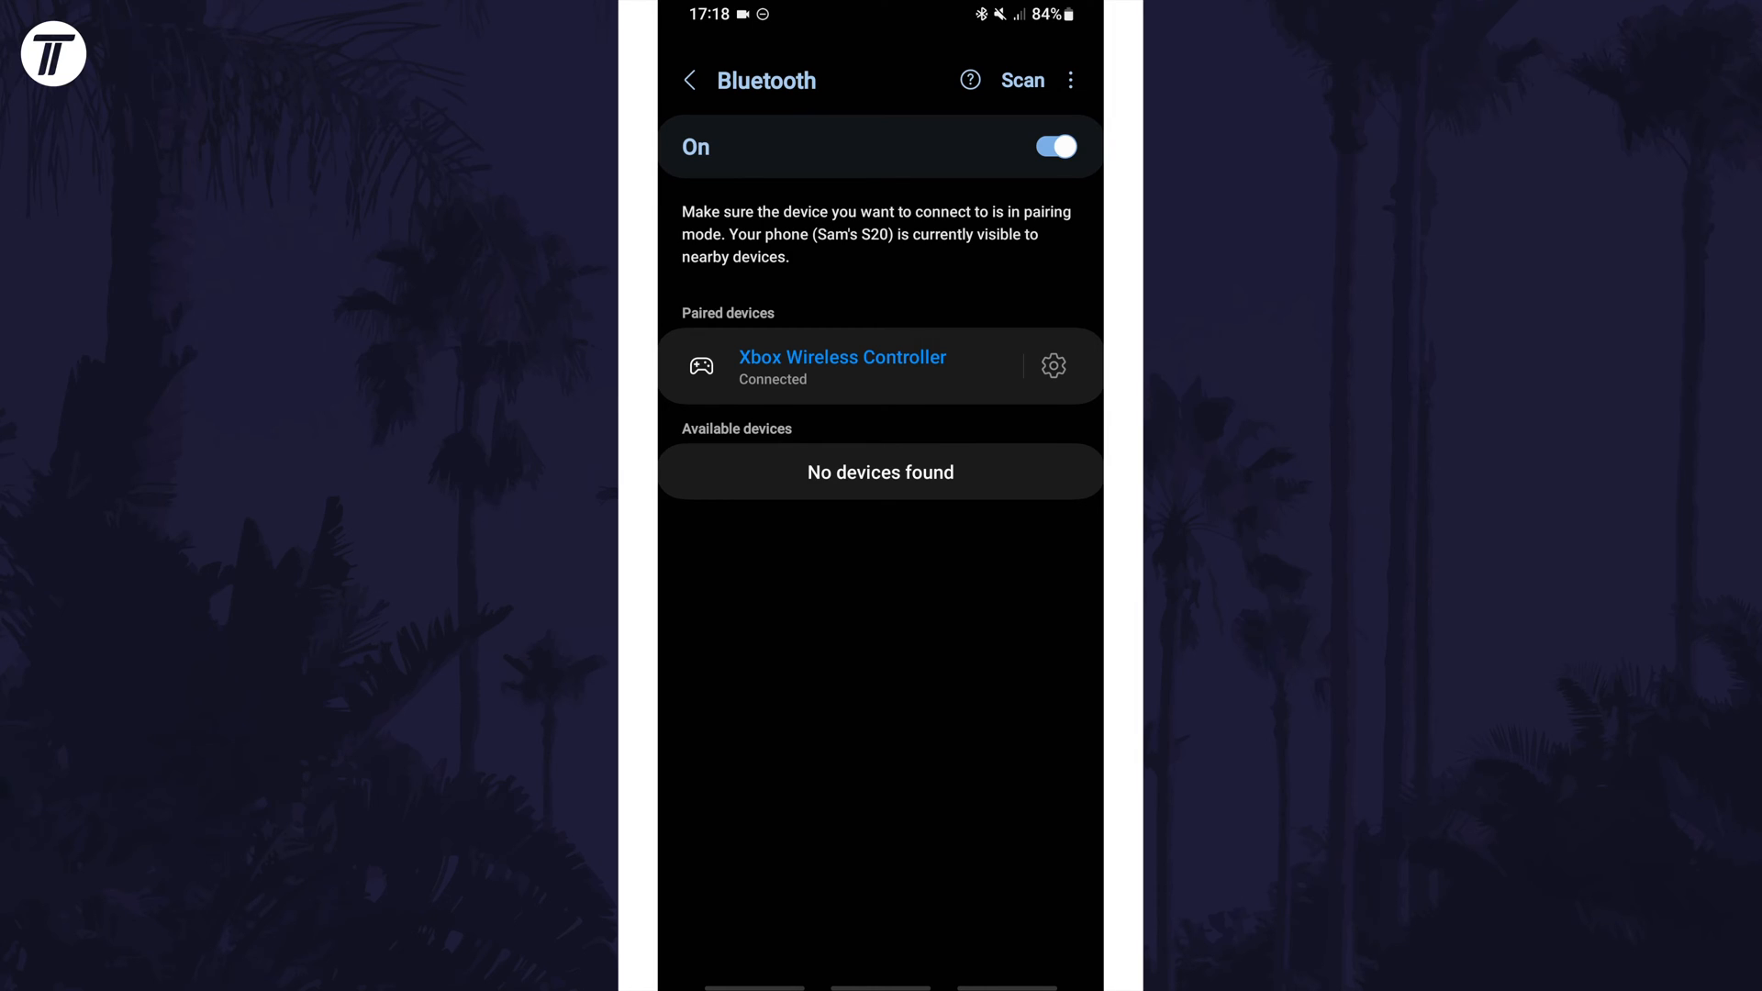
pyautogui.click(842, 367)
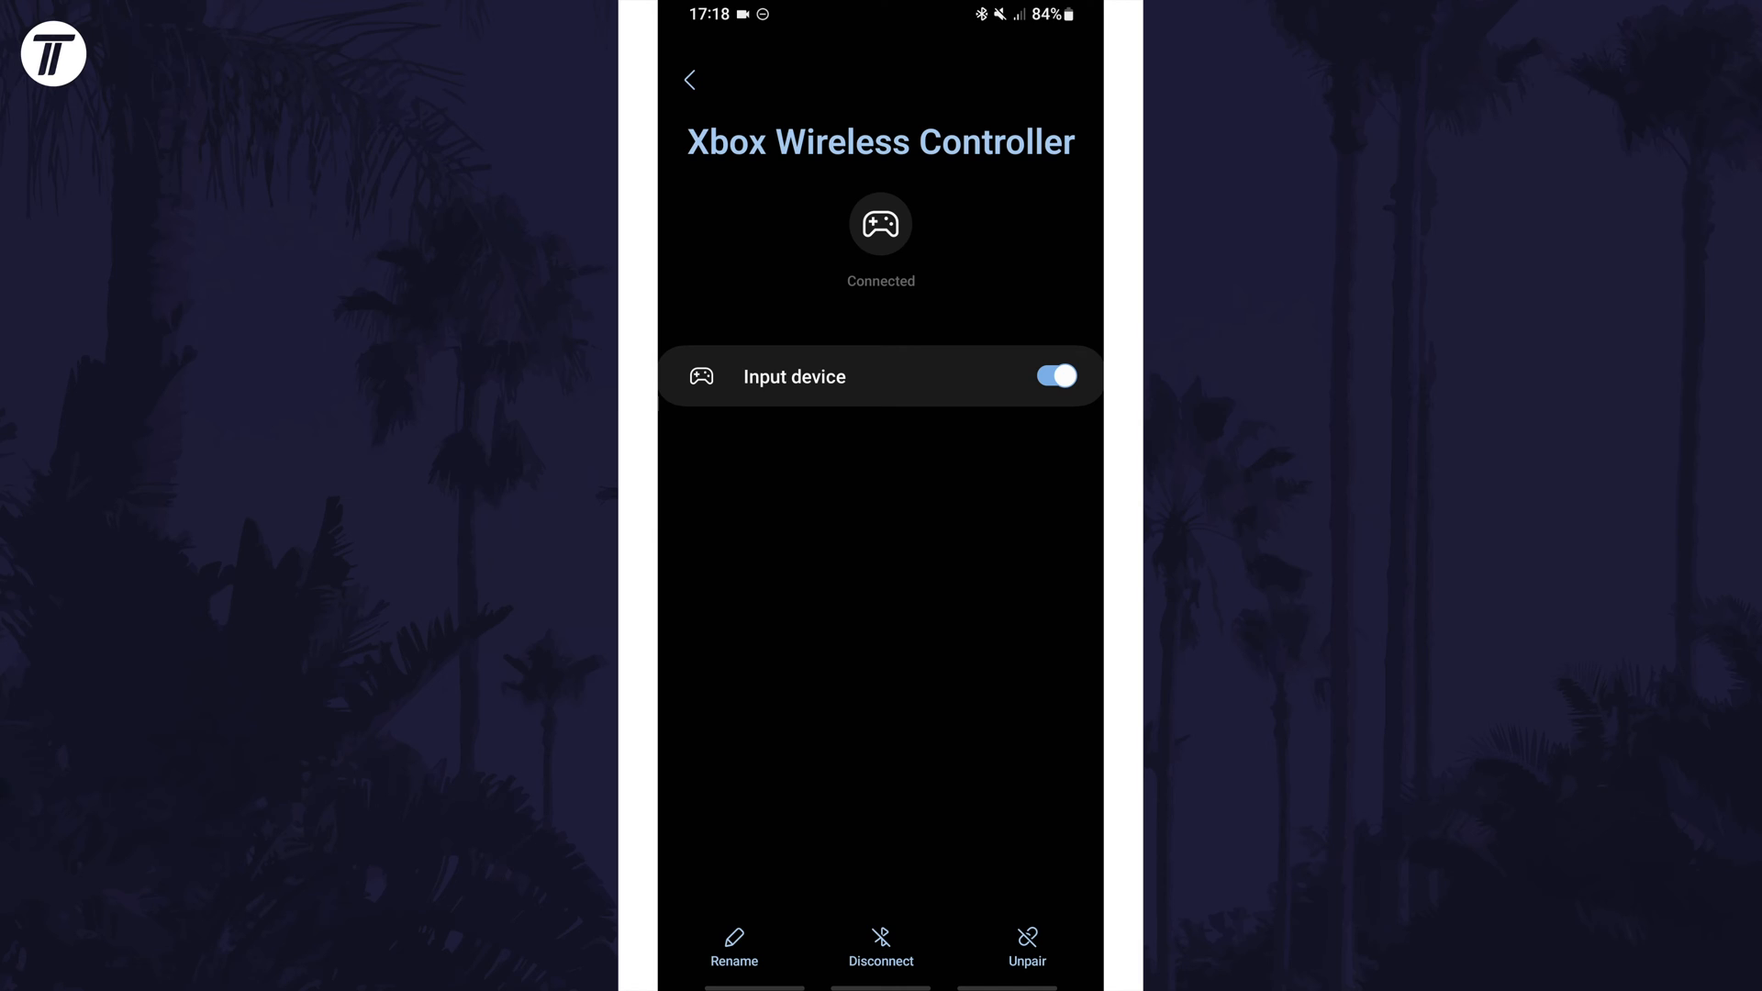
pyautogui.click(688, 79)
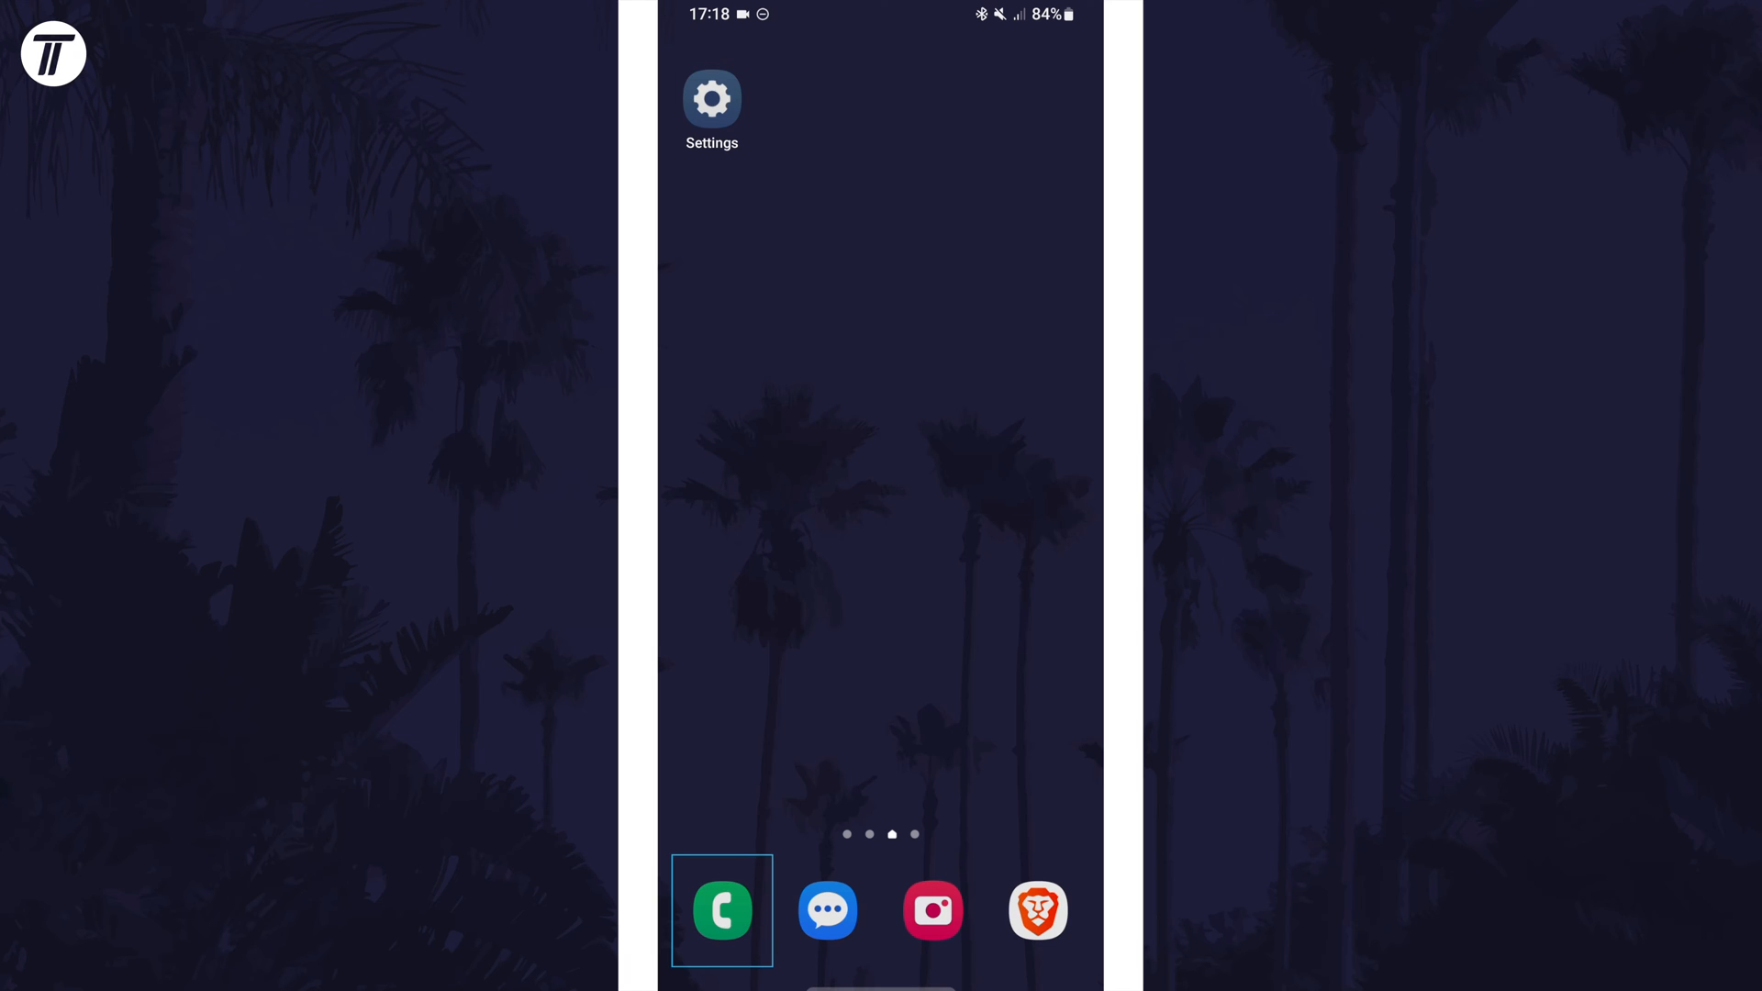
pyautogui.click(933, 910)
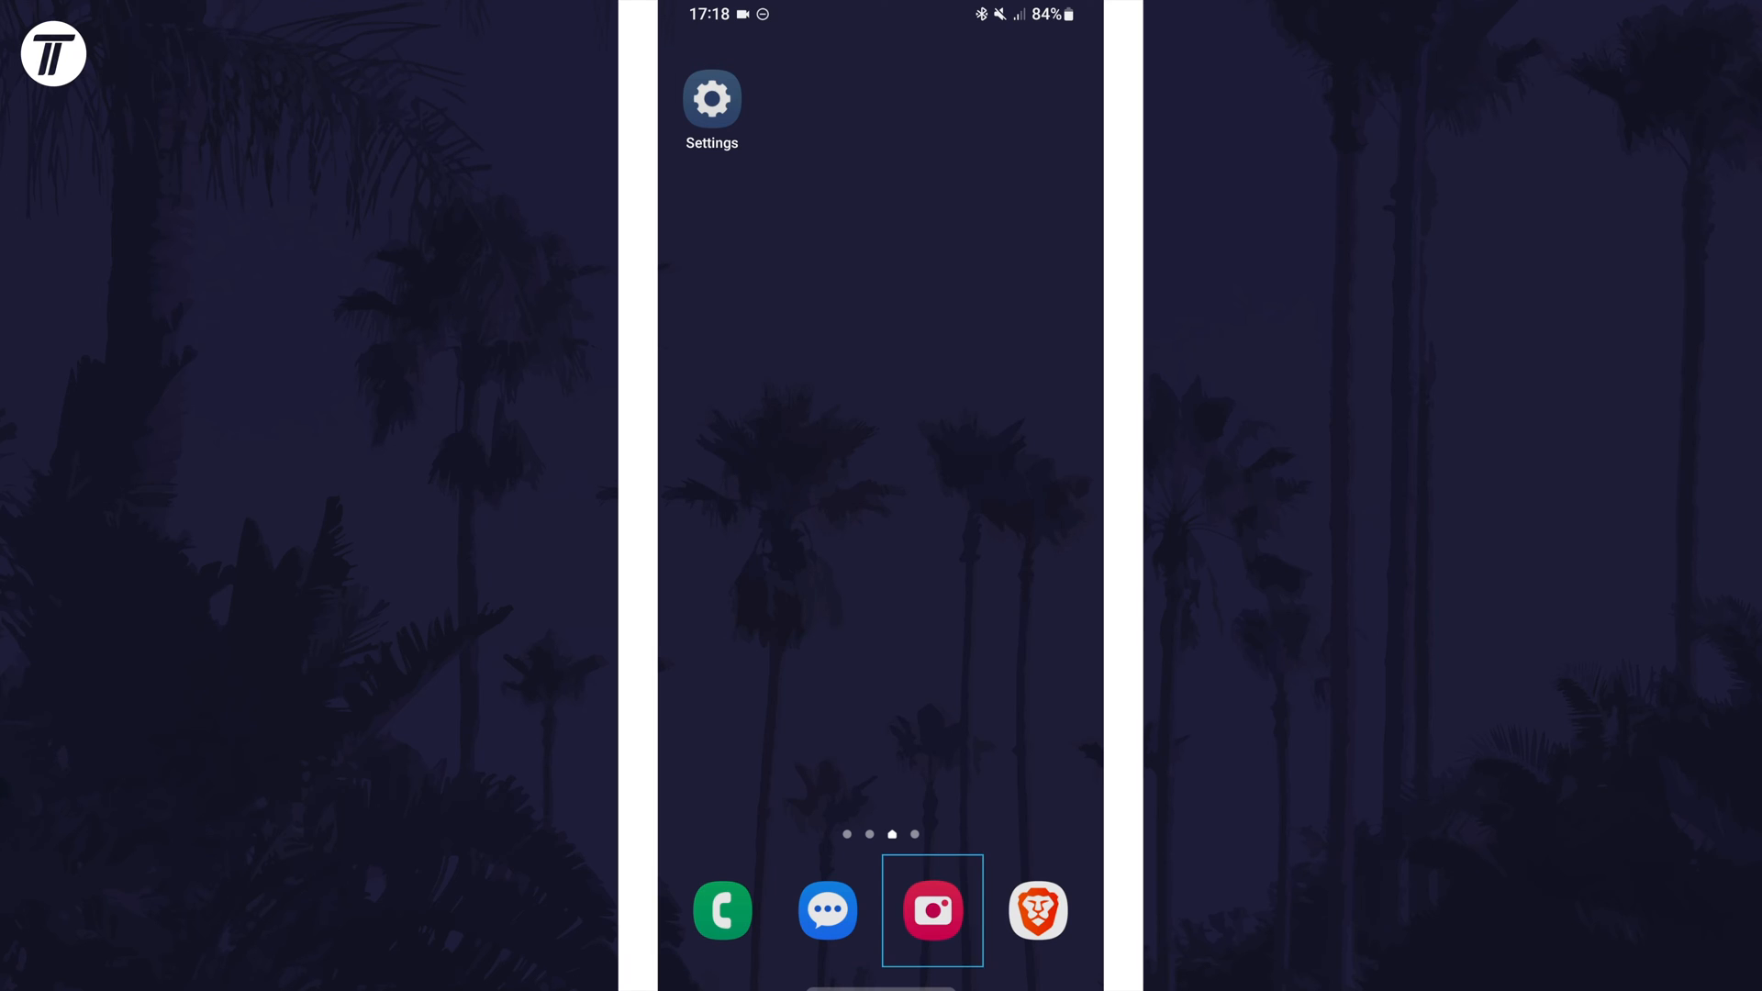
pyautogui.click(712, 109)
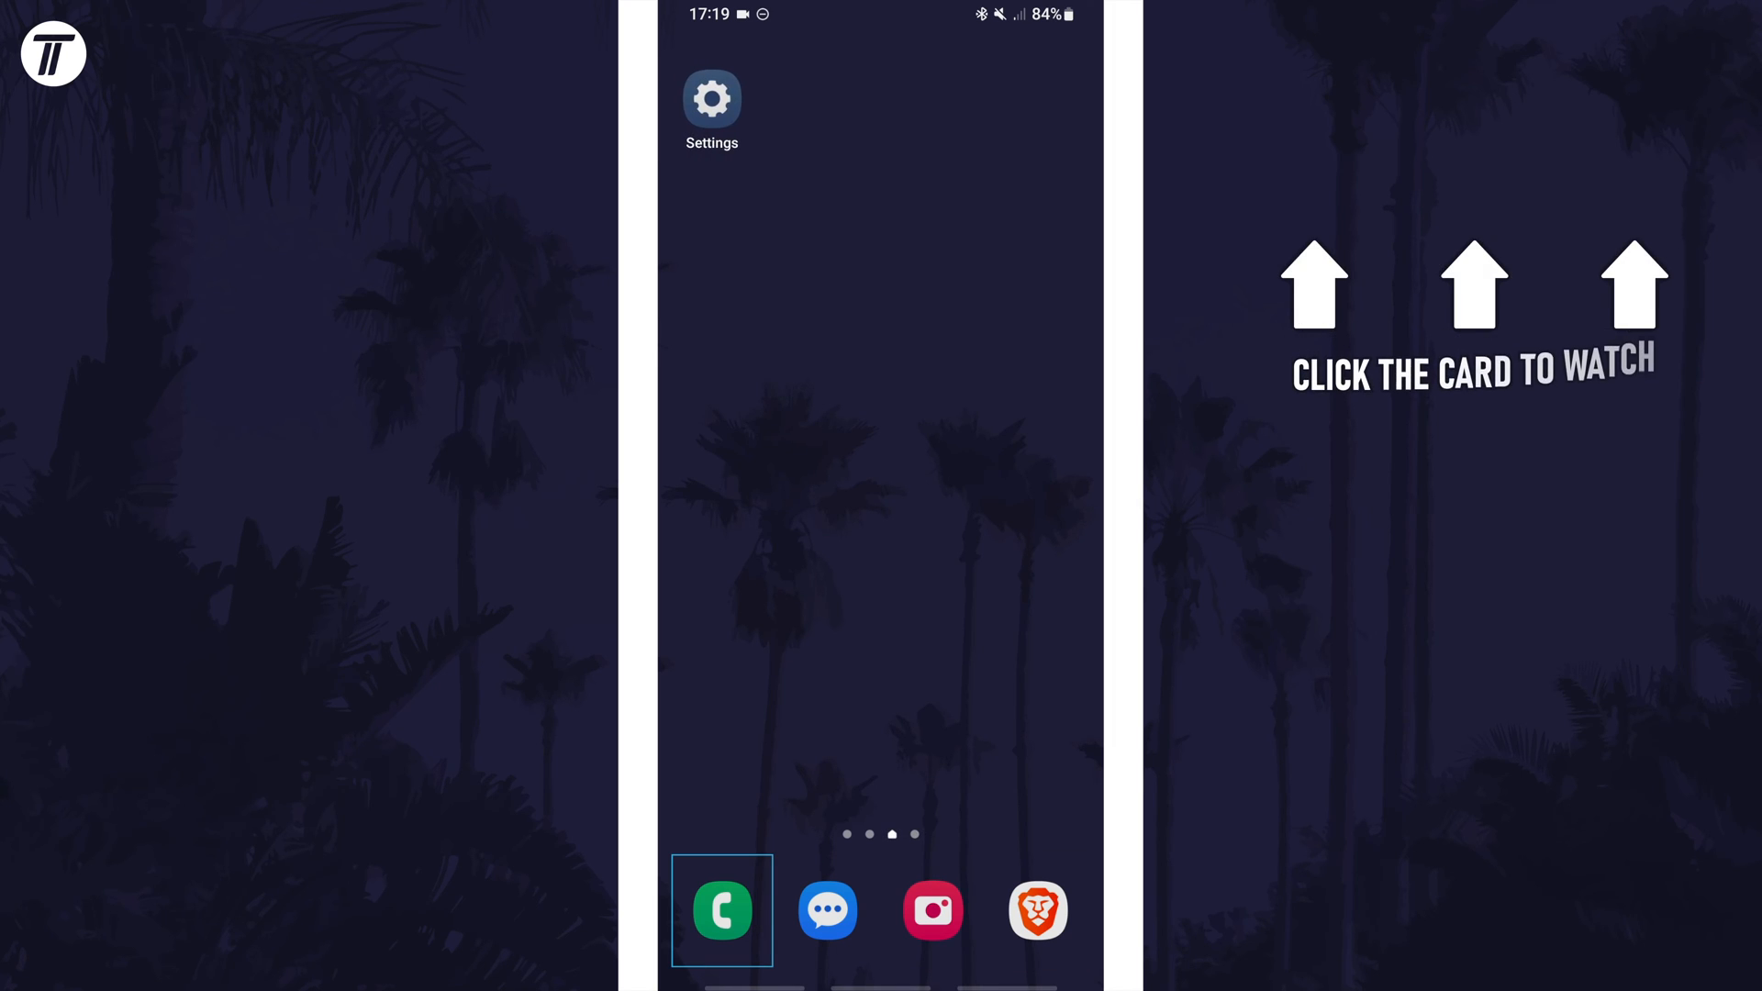
pyautogui.click(712, 109)
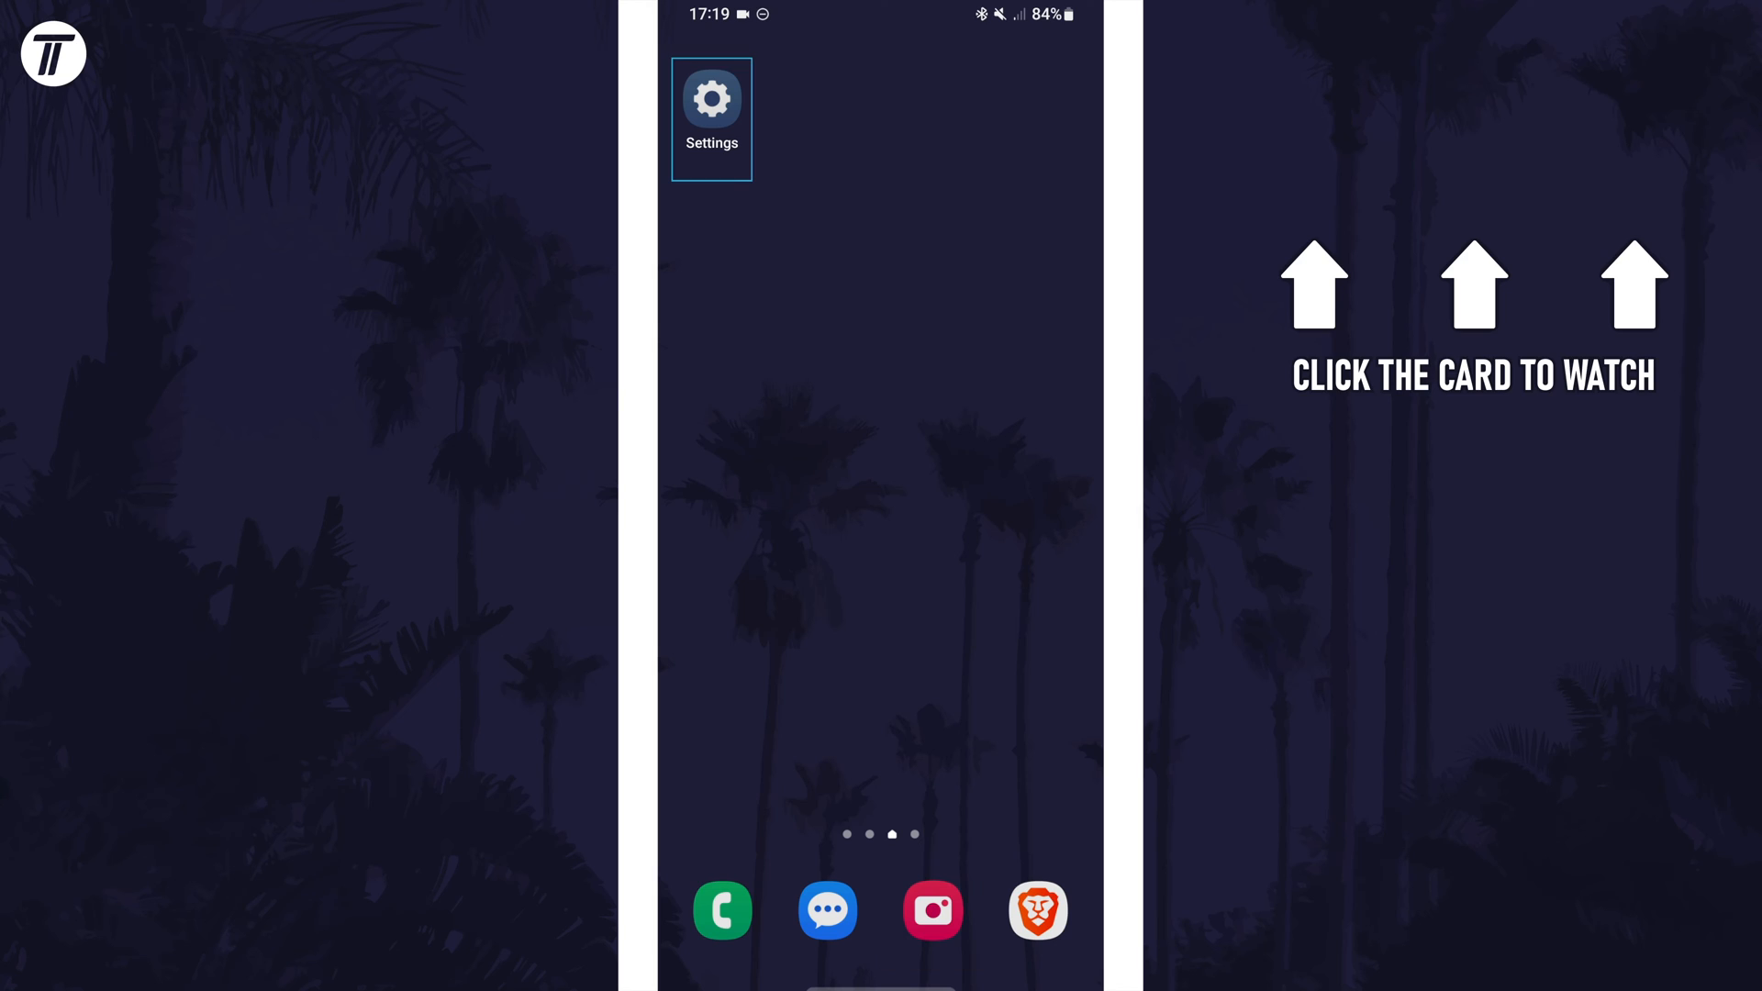
pyautogui.click(721, 910)
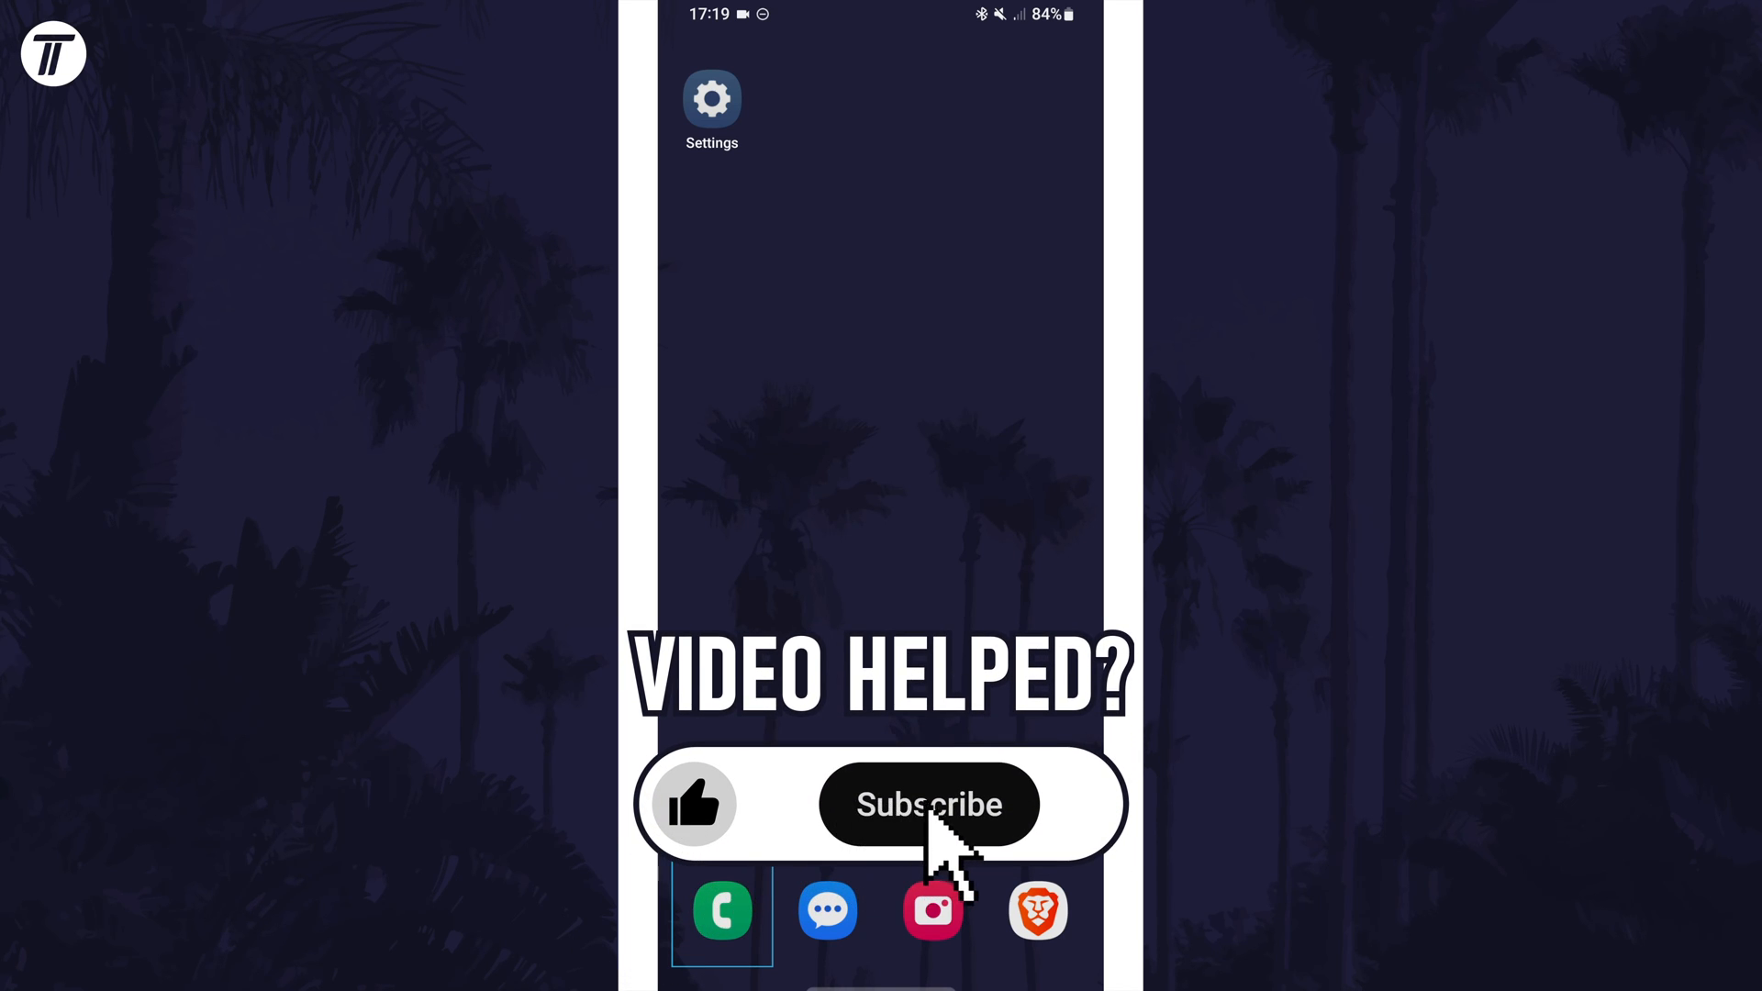
pyautogui.click(928, 804)
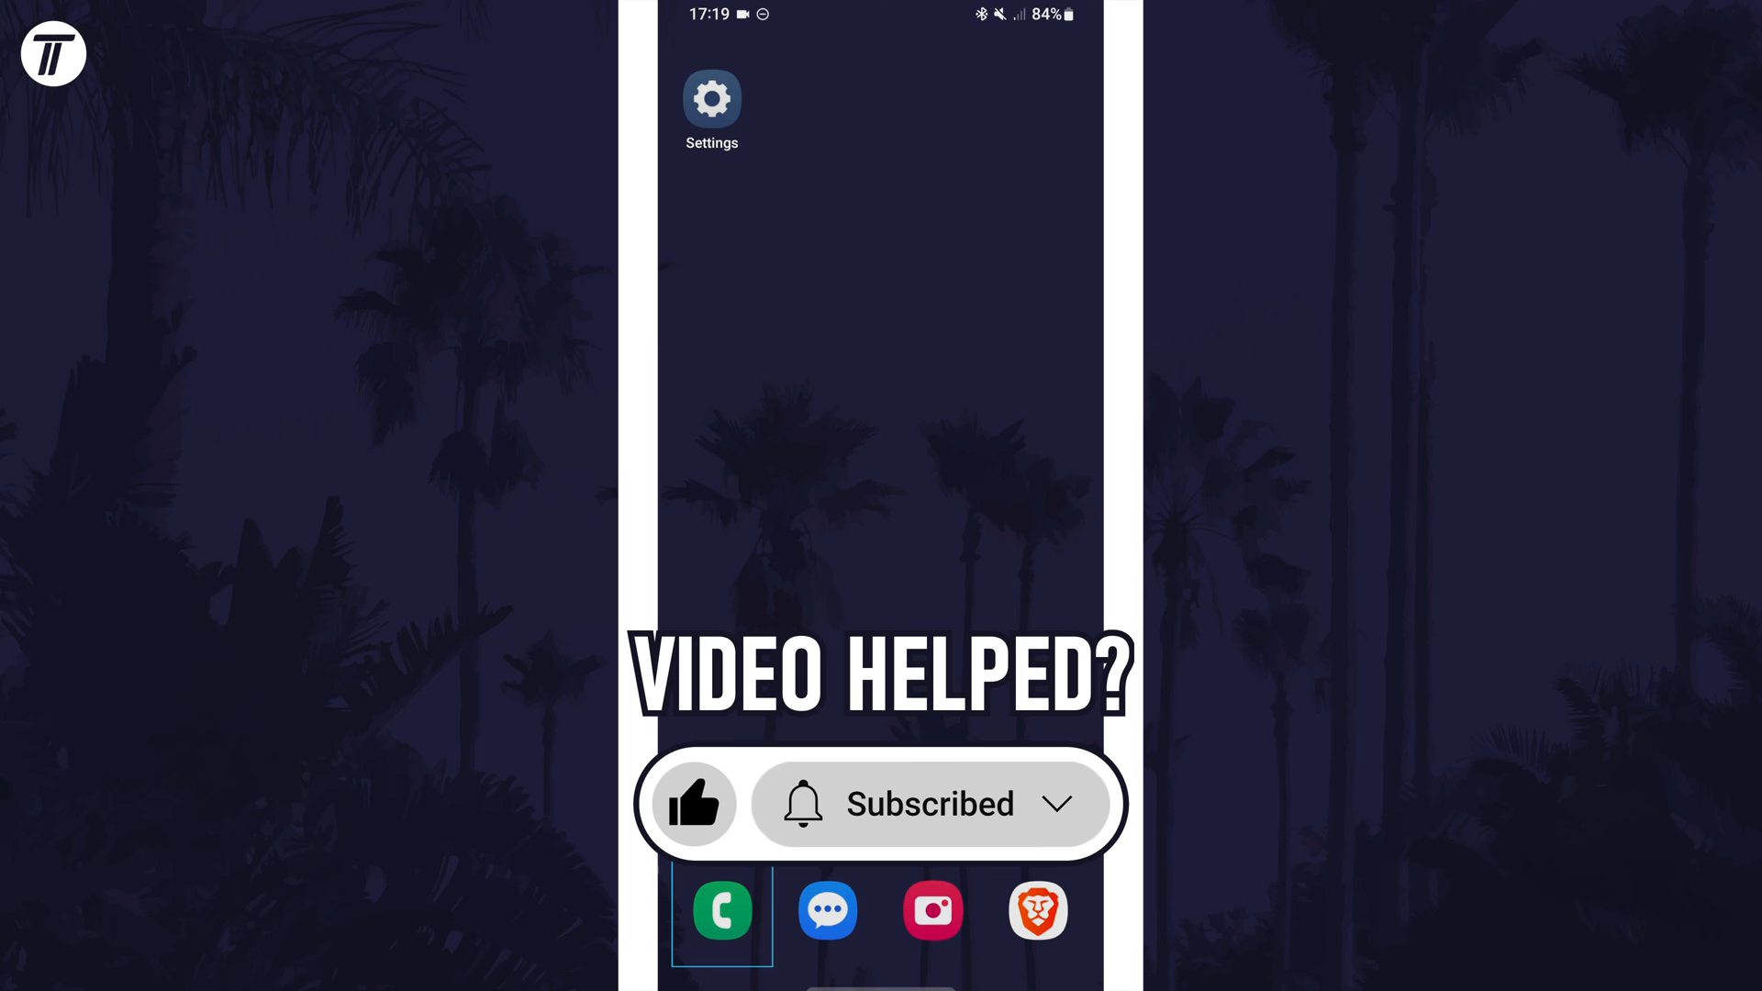